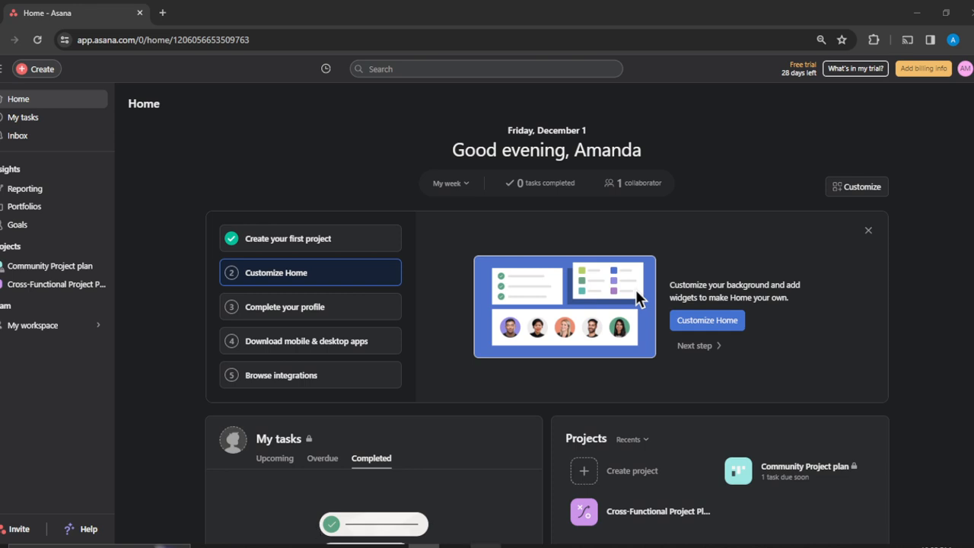
{"action": "mouse_move", "coordinate": [490, 523]}
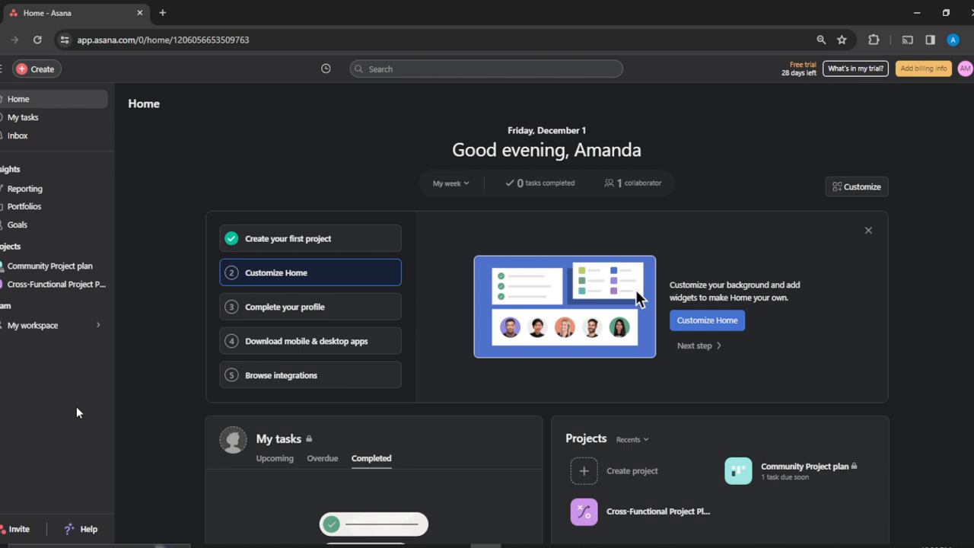
{"action": "mouse_move", "coordinate": [84, 249]}
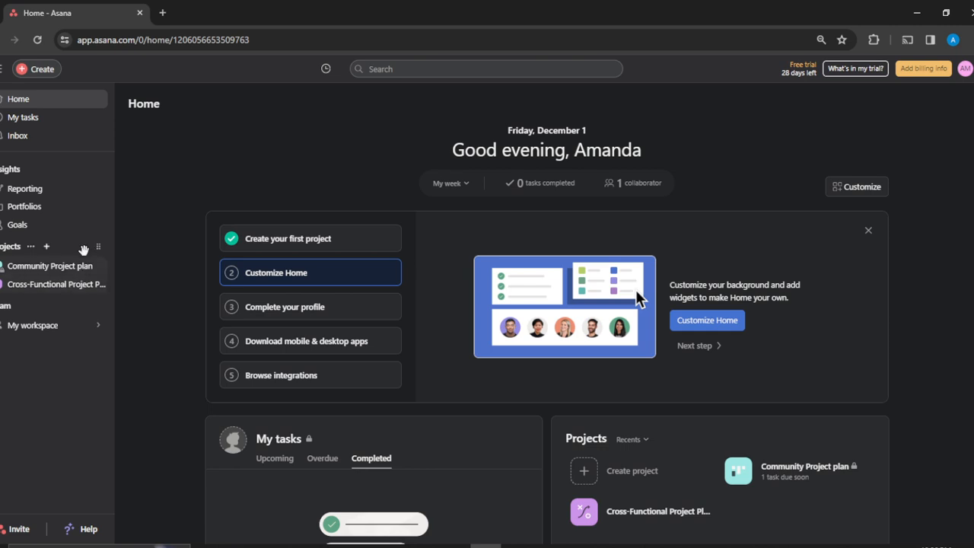
Step: Open Community Project plan from the sidebar and show its Board view with four To do tasks
{"action": "left_click", "coordinate": [49, 266]}
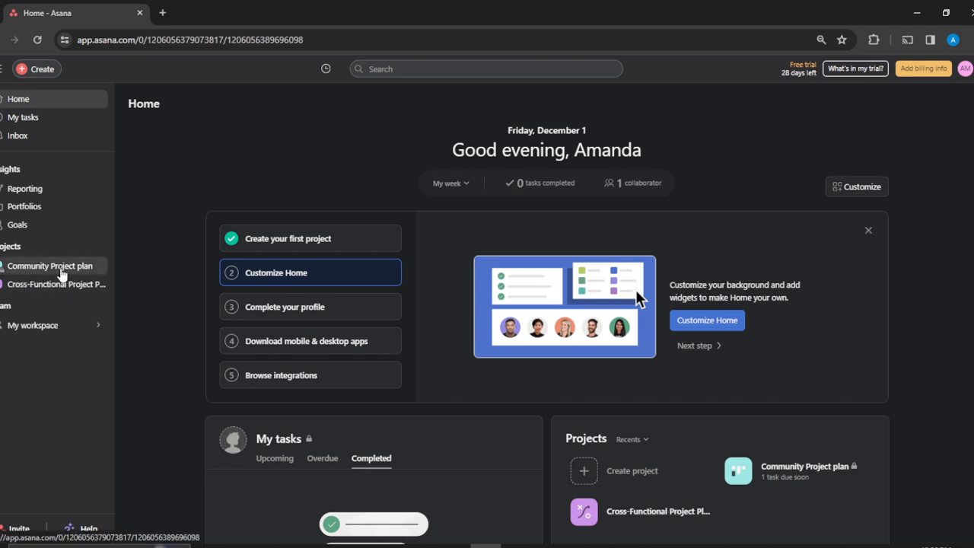
{"action": "left_click", "coordinate": [50, 265]}
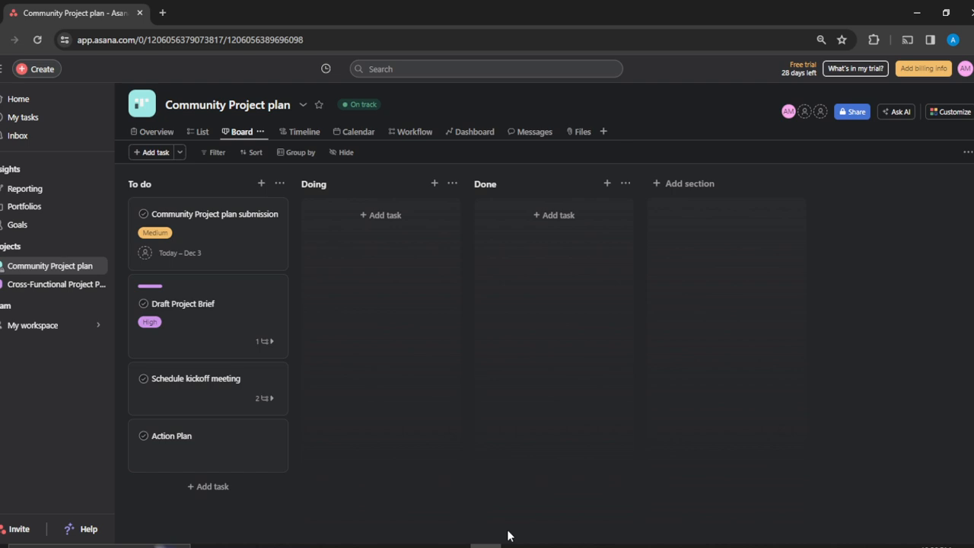
{"action": "mouse_move", "coordinate": [469, 367]}
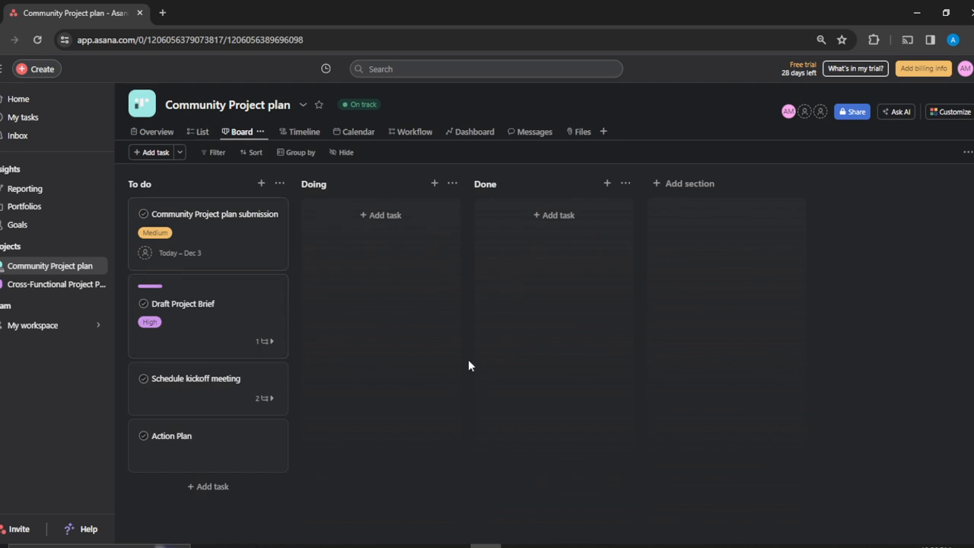
{"action": "mouse_move", "coordinate": [239, 259]}
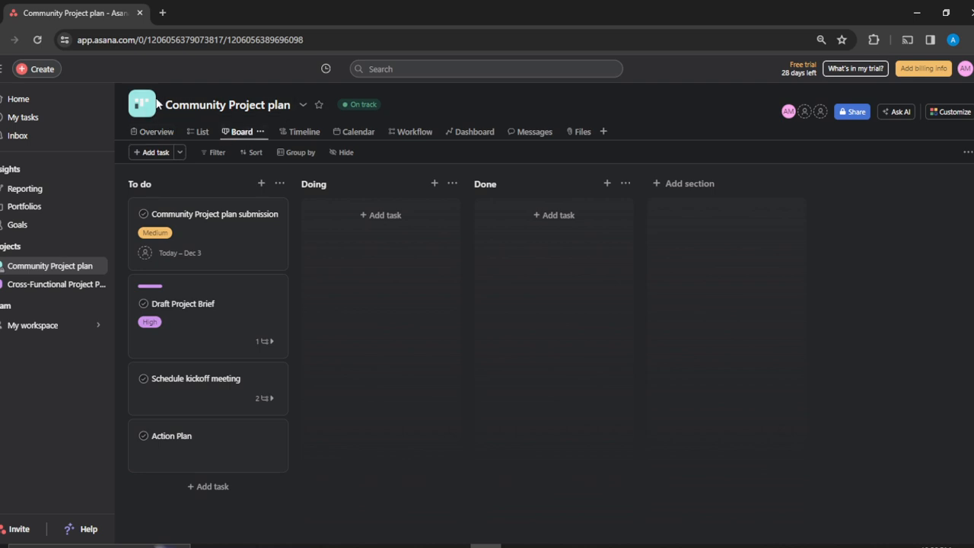
{"action": "left_click", "coordinate": [227, 104]}
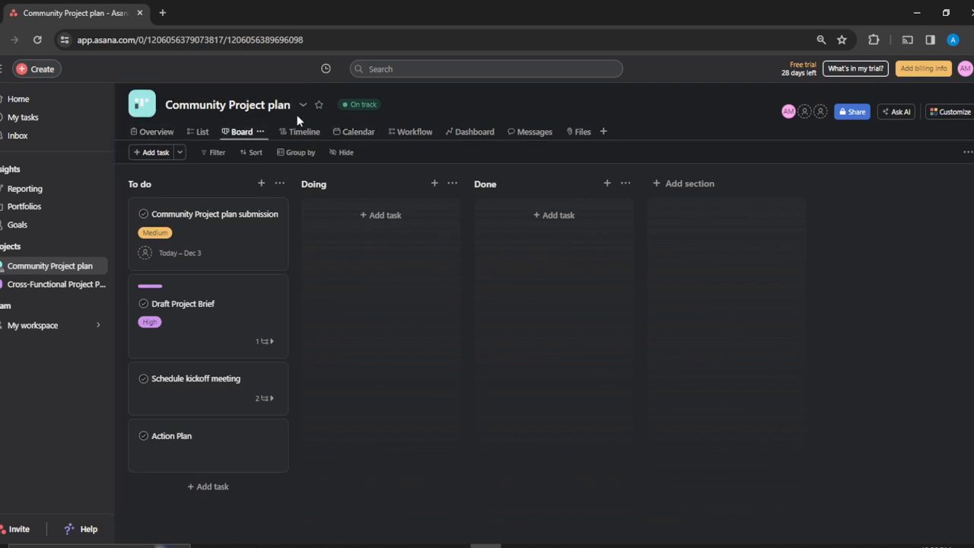
{"action": "left_click", "coordinate": [228, 104]}
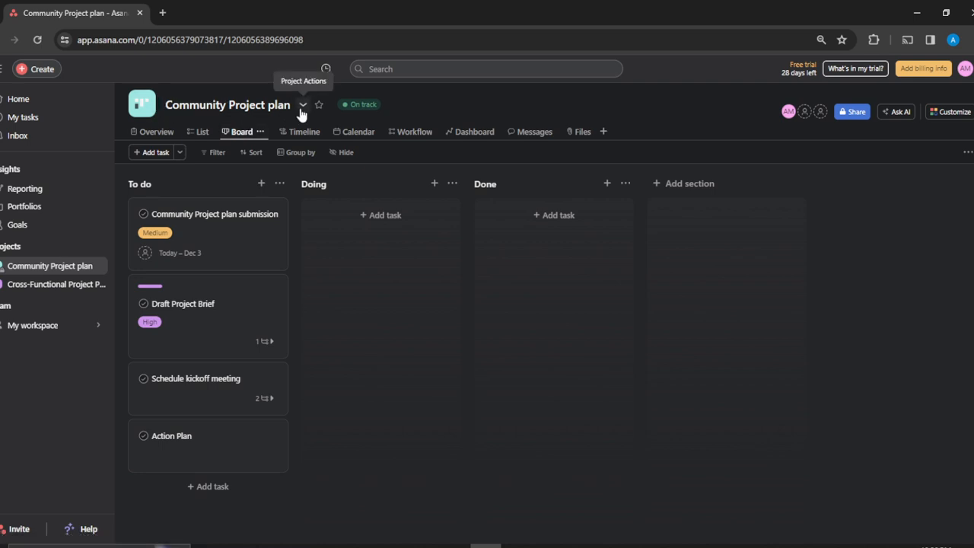
{"action": "mouse_move", "coordinate": [302, 110]}
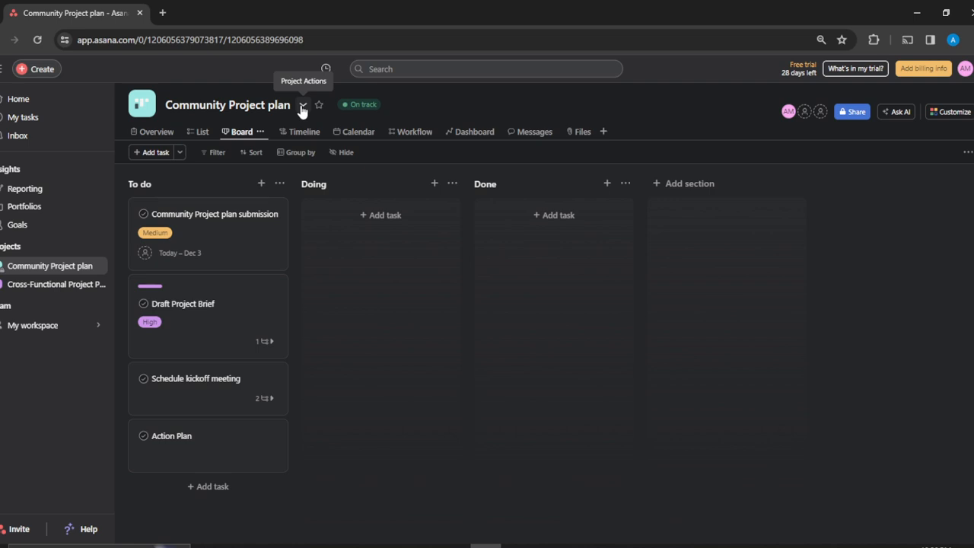
Step: Open the Community Project plan actions menu from the dropdown beside the title
{"action": "left_click", "coordinate": [303, 104]}
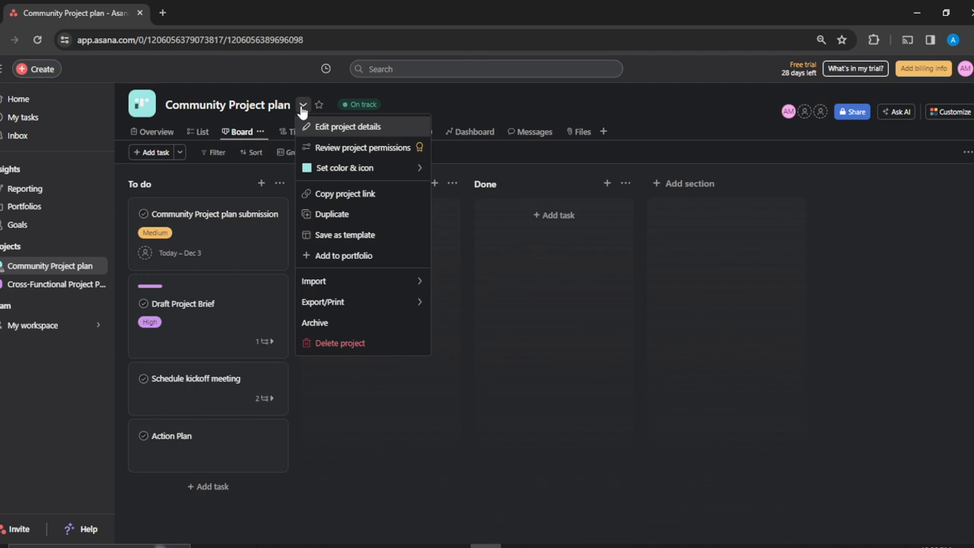
{"action": "mouse_move", "coordinate": [331, 213]}
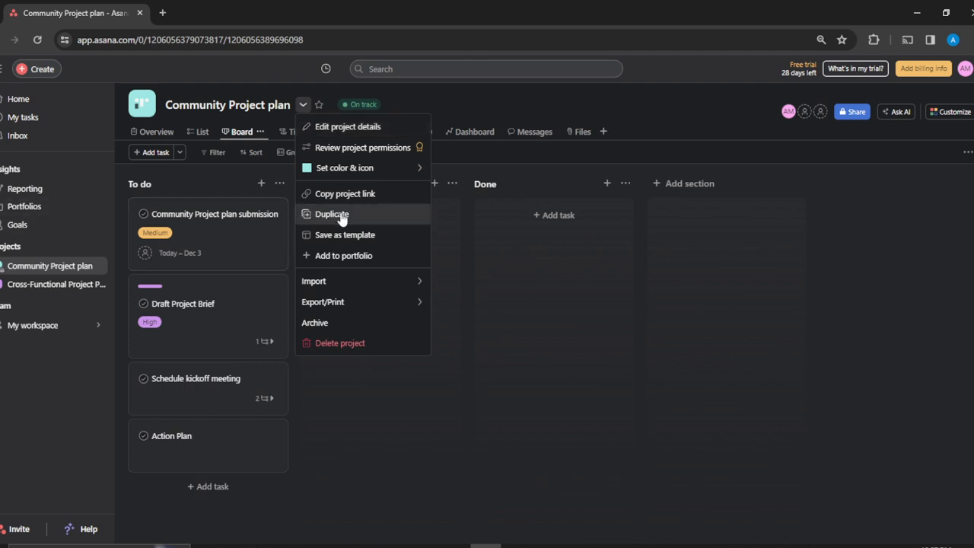
Step: Choose Duplicate and focus the name field showing 'Duplicate of Community Project plan'
{"action": "left_click", "coordinate": [332, 214]}
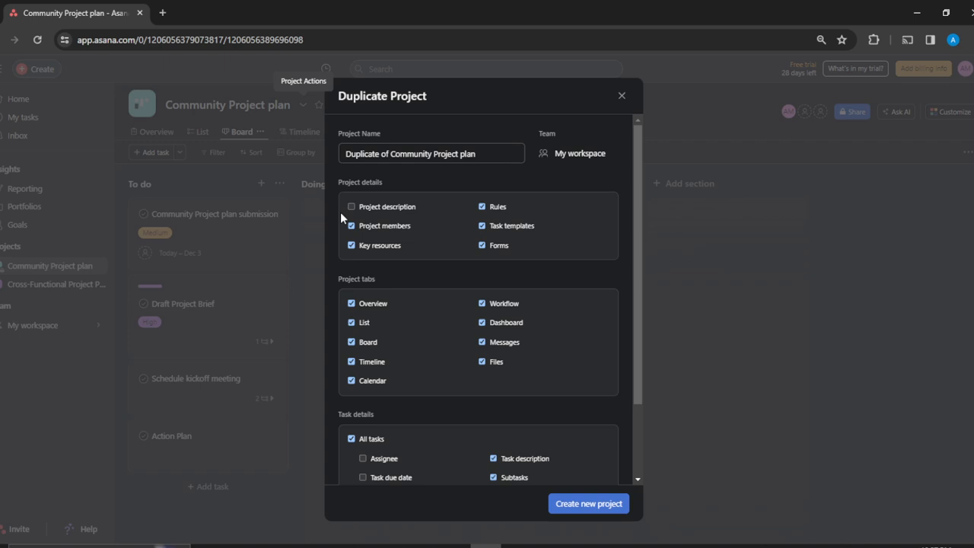
{"action": "mouse_move", "coordinate": [410, 144]}
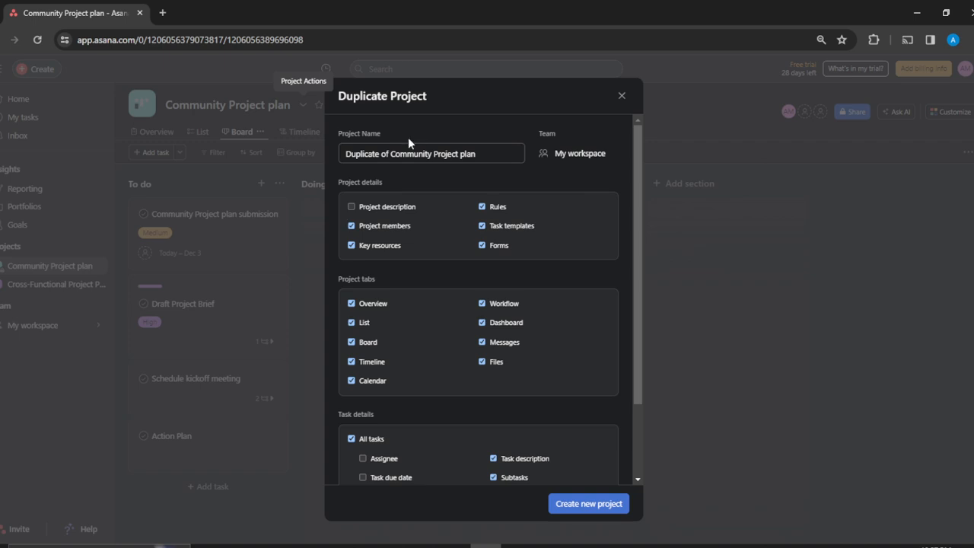
{"action": "mouse_move", "coordinate": [541, 199]}
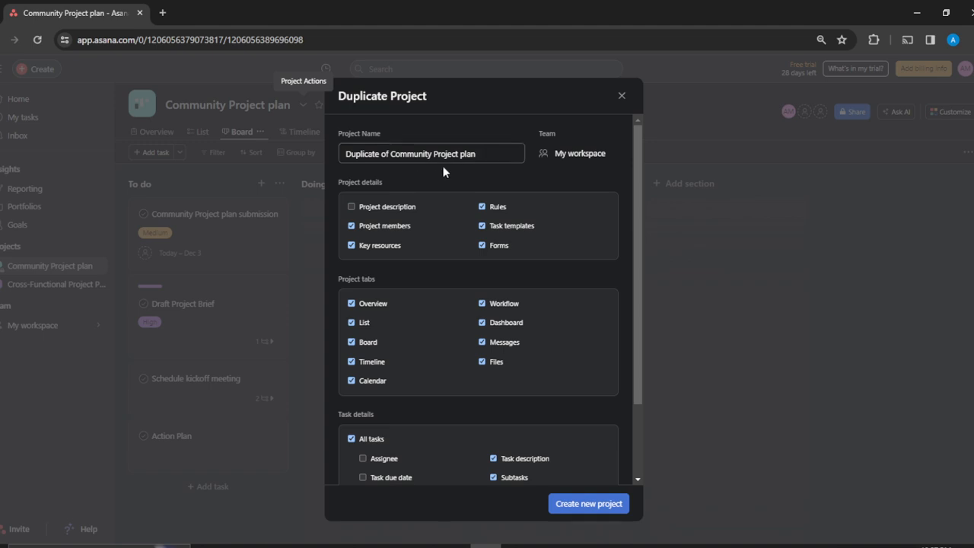
{"action": "mouse_move", "coordinate": [509, 185]}
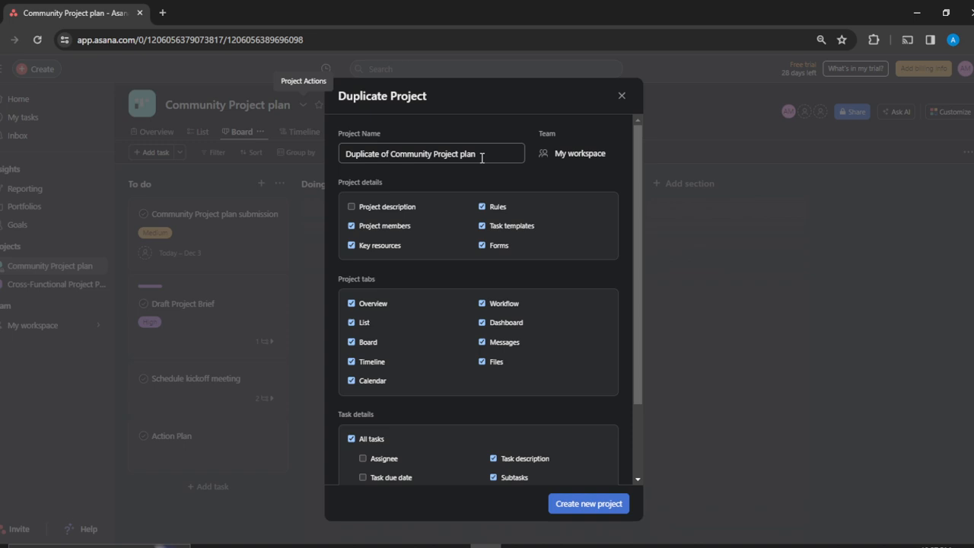
{"action": "left_click", "coordinate": [431, 153]}
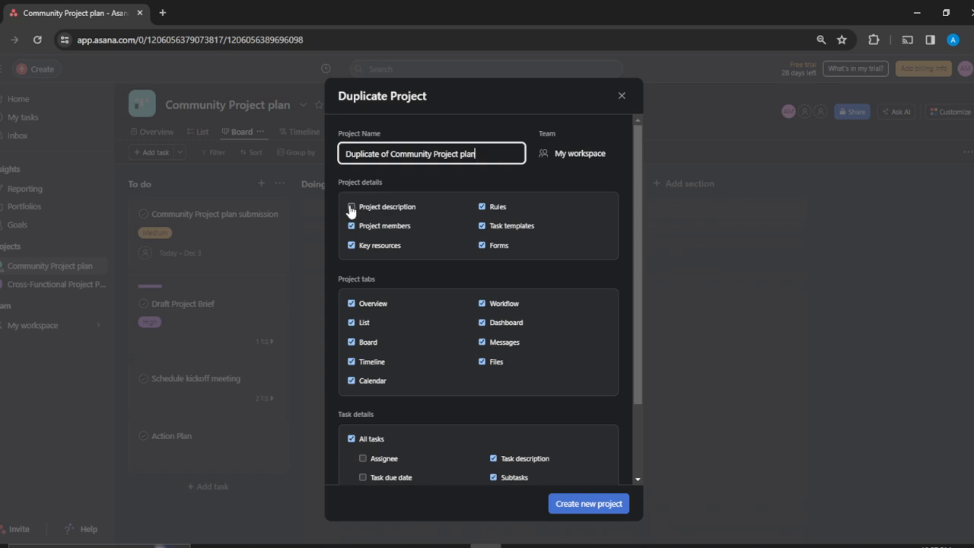
Step: Include description, Timeline, task assignees and collaborators in the duplicate's copy options
{"action": "left_click", "coordinate": [351, 207]}
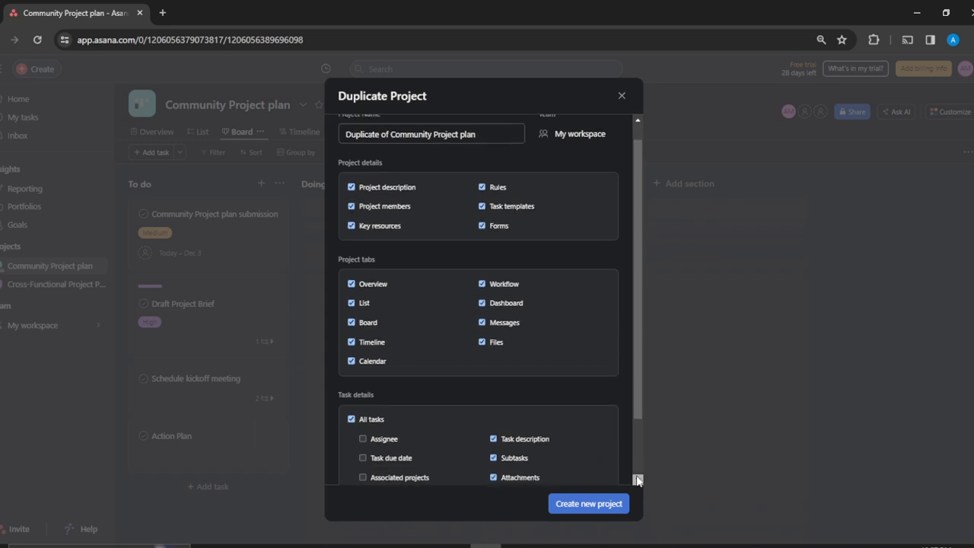
{"action": "scroll", "scroll_direction": "down", "scroll_amount": 3}
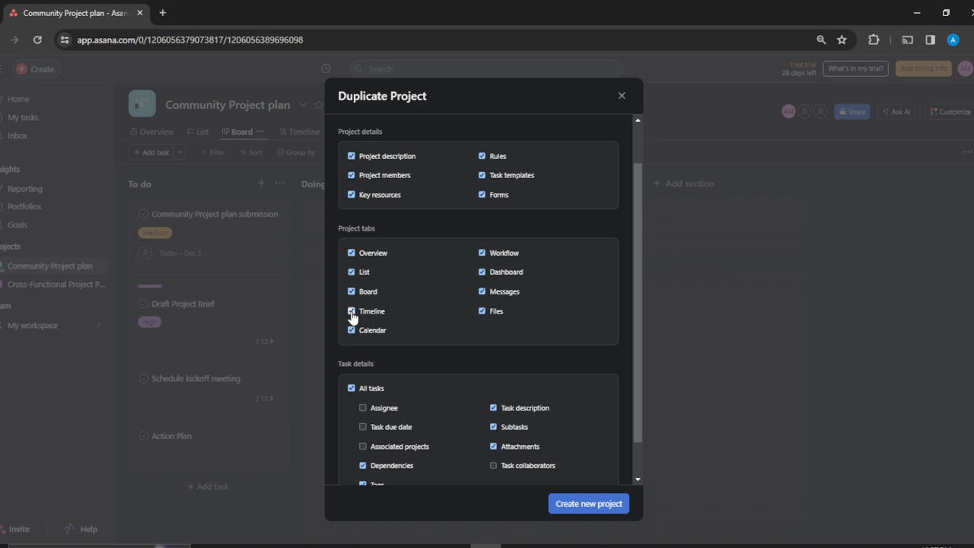
{"action": "left_click", "coordinate": [351, 310]}
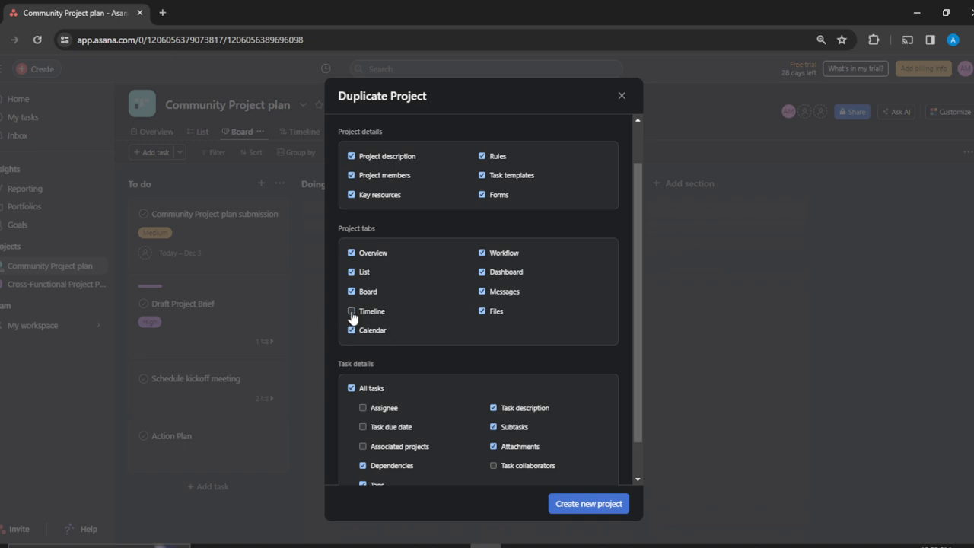
{"action": "left_click", "coordinate": [351, 310]}
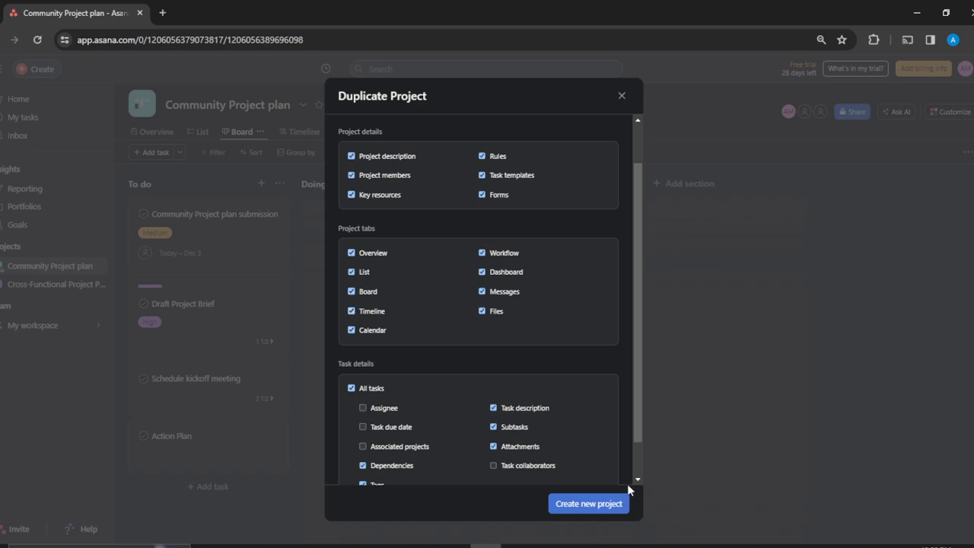
{"action": "scroll", "scroll_direction": "down", "scroll_amount": 3}
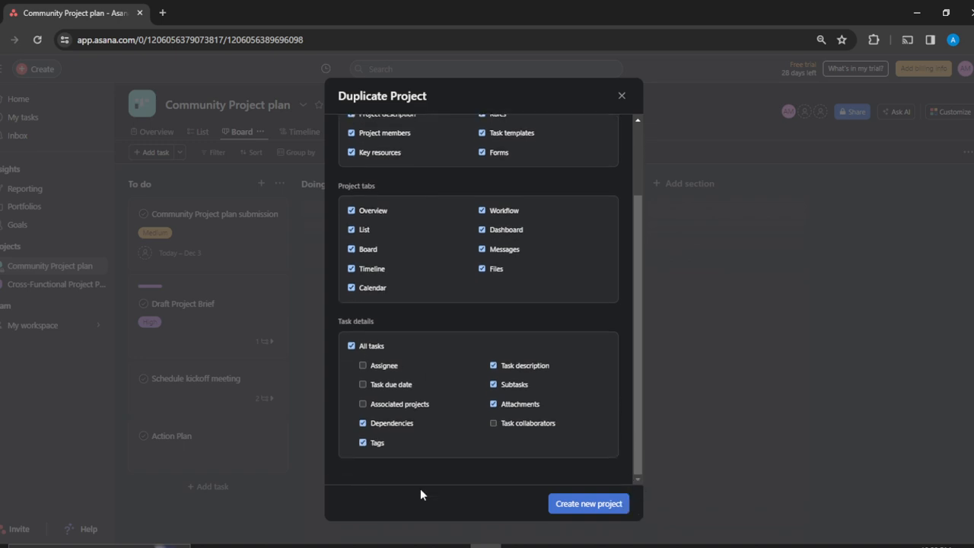
{"action": "mouse_move", "coordinate": [555, 436]}
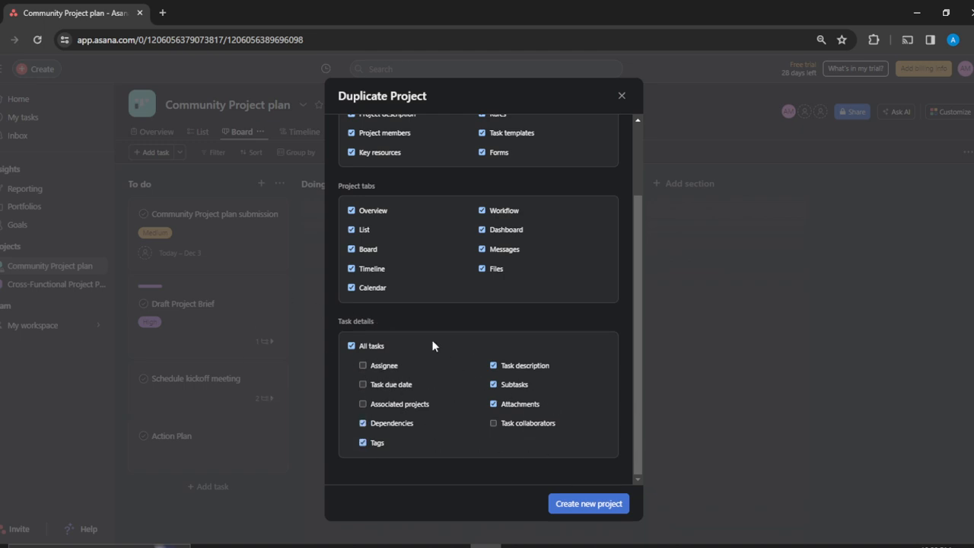
{"action": "mouse_move", "coordinate": [373, 396]}
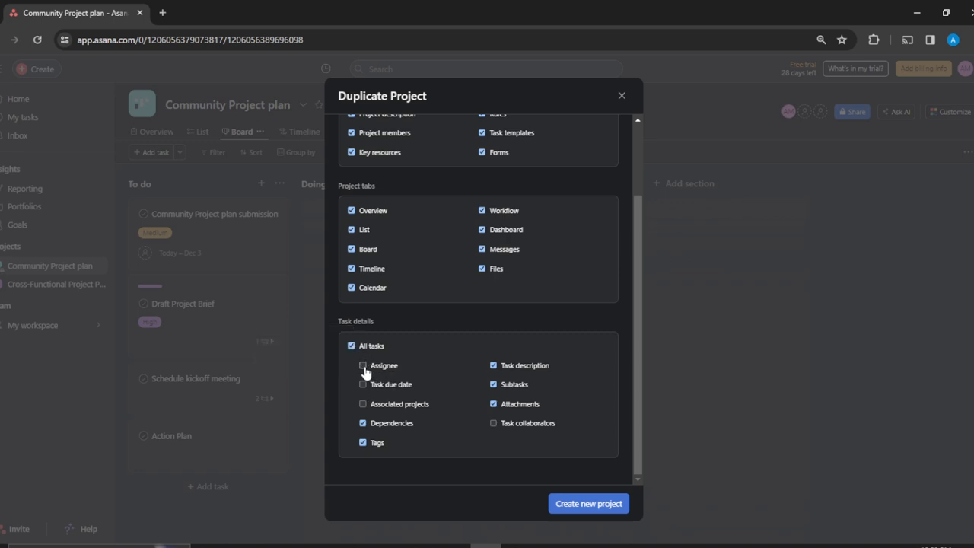
{"action": "left_click", "coordinate": [362, 365]}
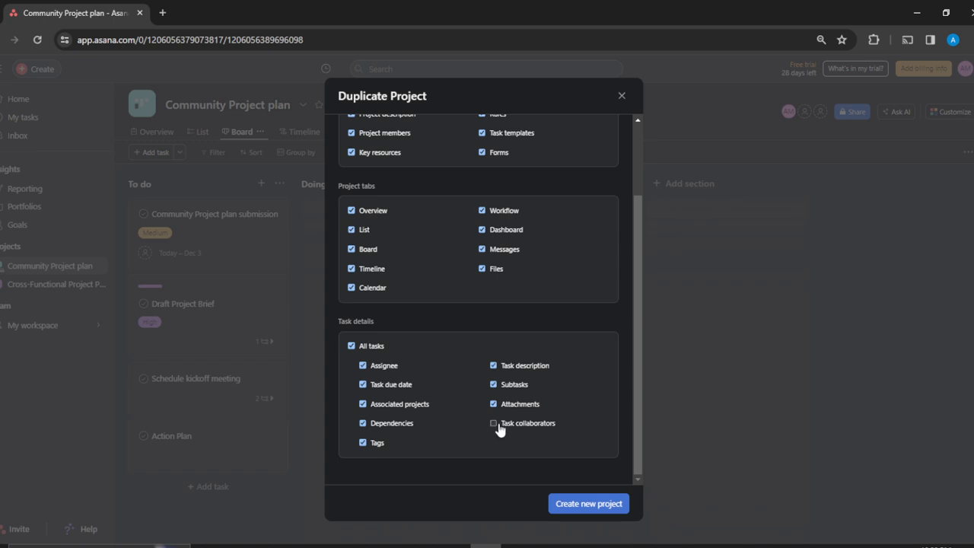
{"action": "left_click", "coordinate": [494, 423]}
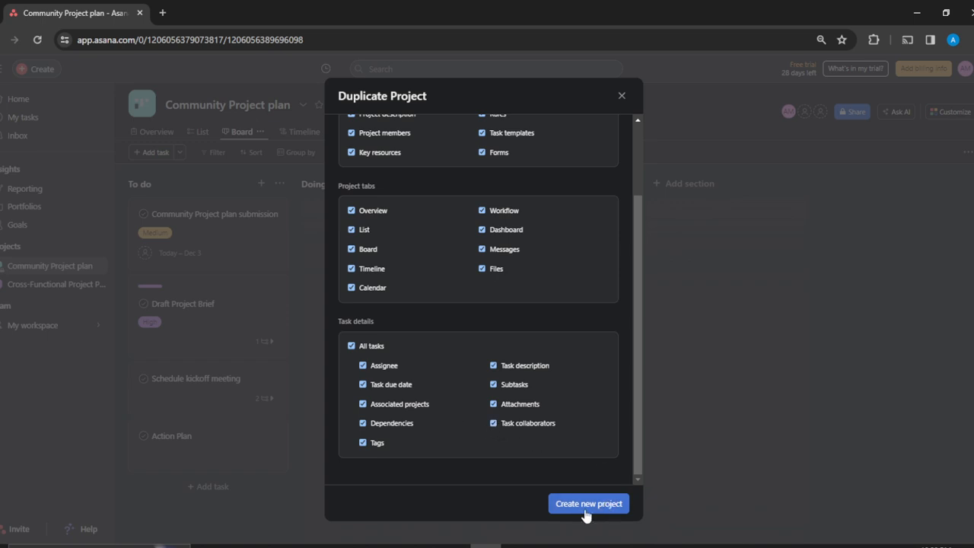
Step: Create the project 'Duplicate of Community Project plan' from the Duplicate Project form
{"action": "left_click", "coordinate": [589, 503]}
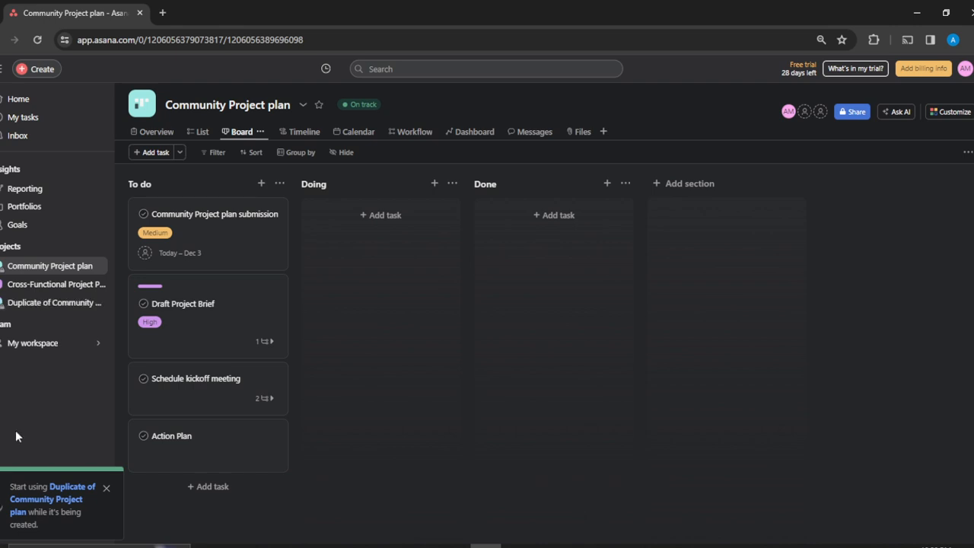
{"action": "mouse_move", "coordinate": [47, 536]}
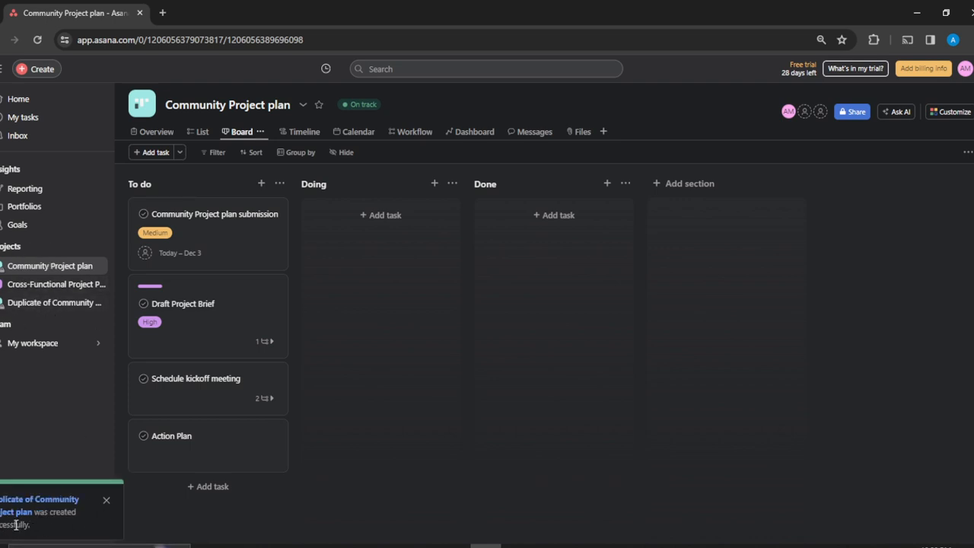
{"action": "mouse_move", "coordinate": [64, 312]}
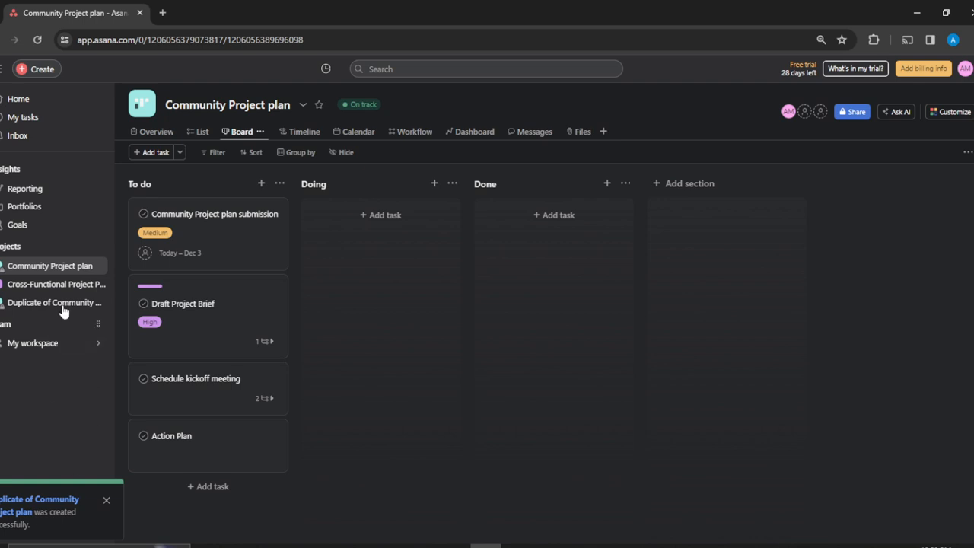
Step: Compare the duplicate's board with the original, confirming the same four To do tasks
{"action": "left_click", "coordinate": [54, 302]}
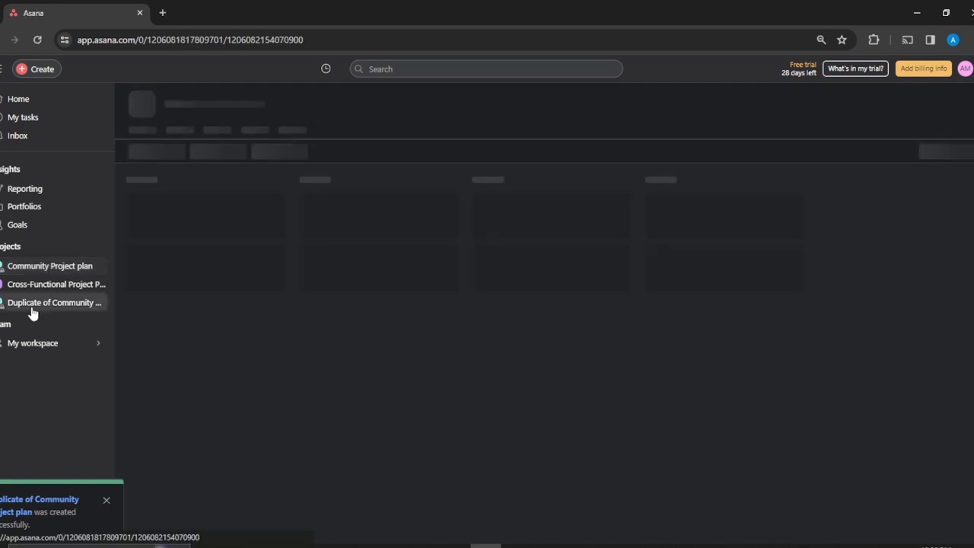
{"action": "left_click", "coordinate": [53, 302]}
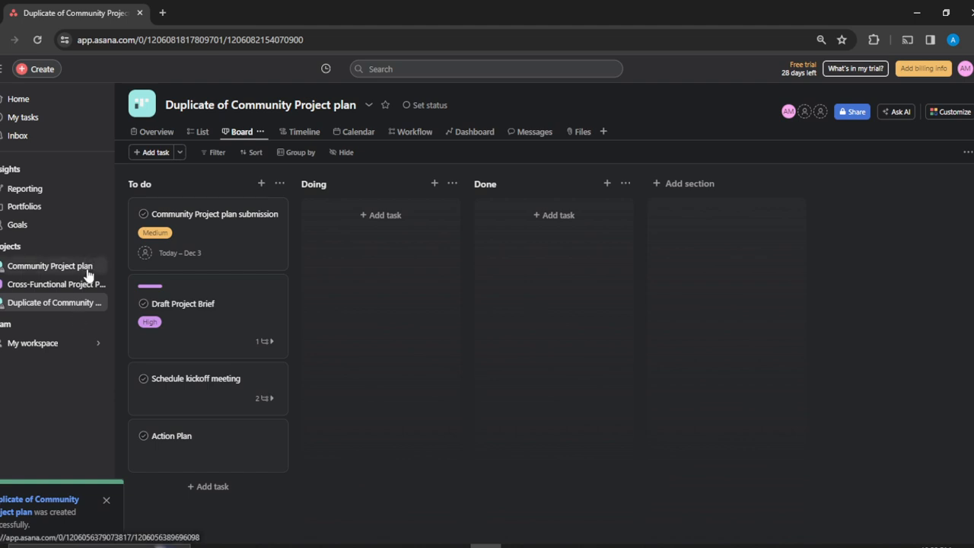
{"action": "left_click", "coordinate": [50, 266]}
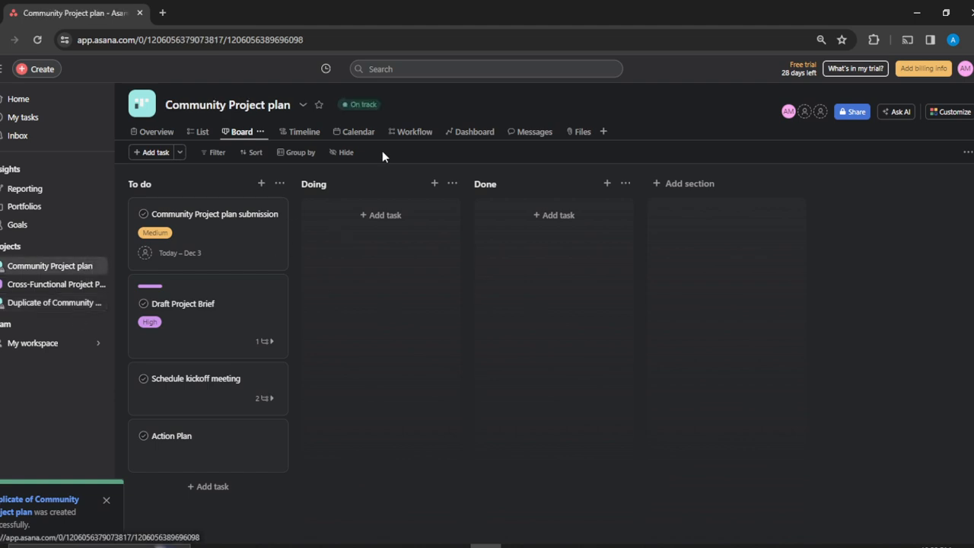
{"action": "left_click", "coordinate": [54, 302]}
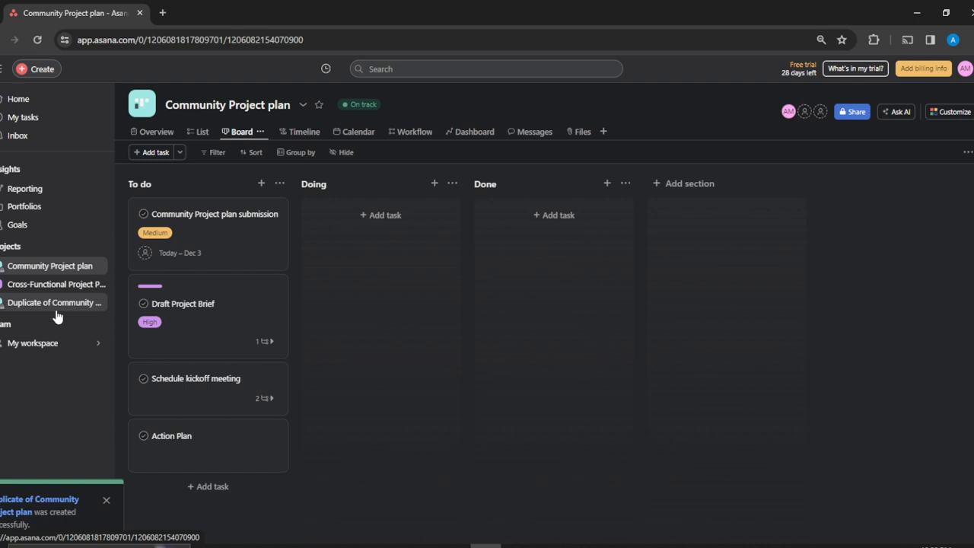
{"action": "left_click", "coordinate": [53, 302]}
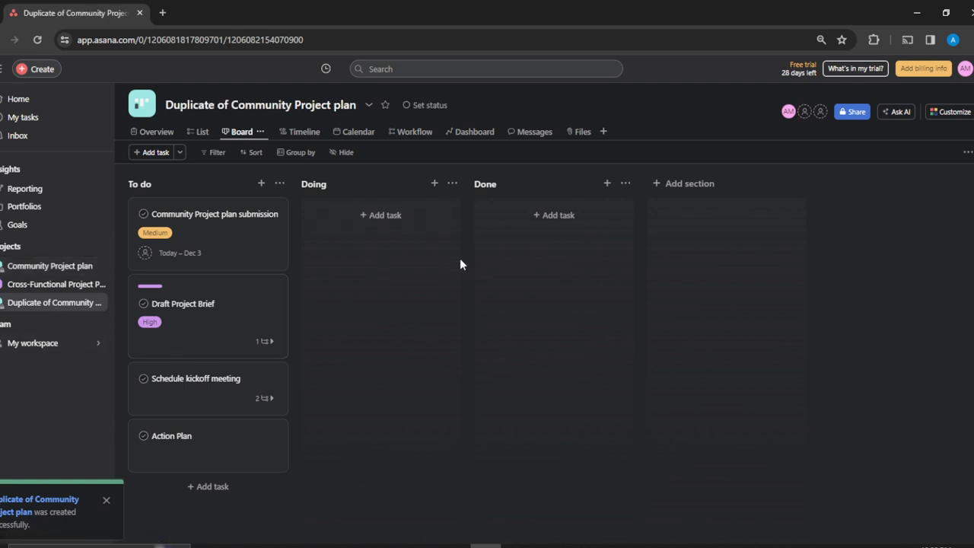